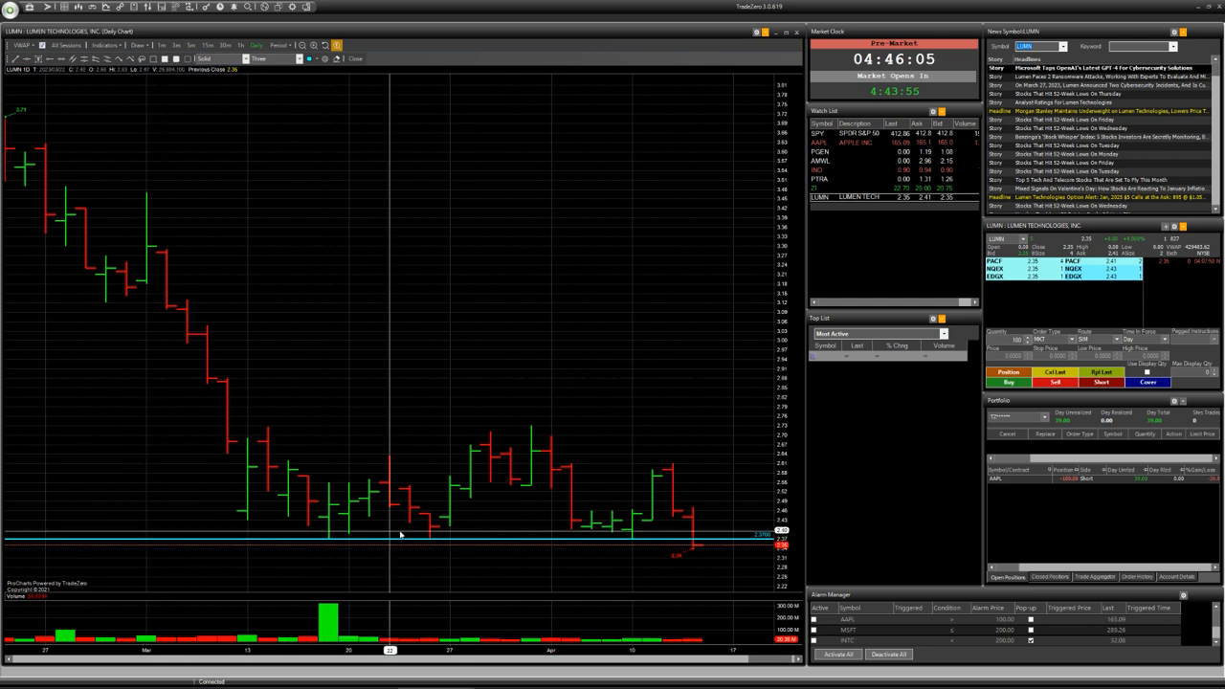
{"action": "mouse_move", "coordinate": [467, 450]}
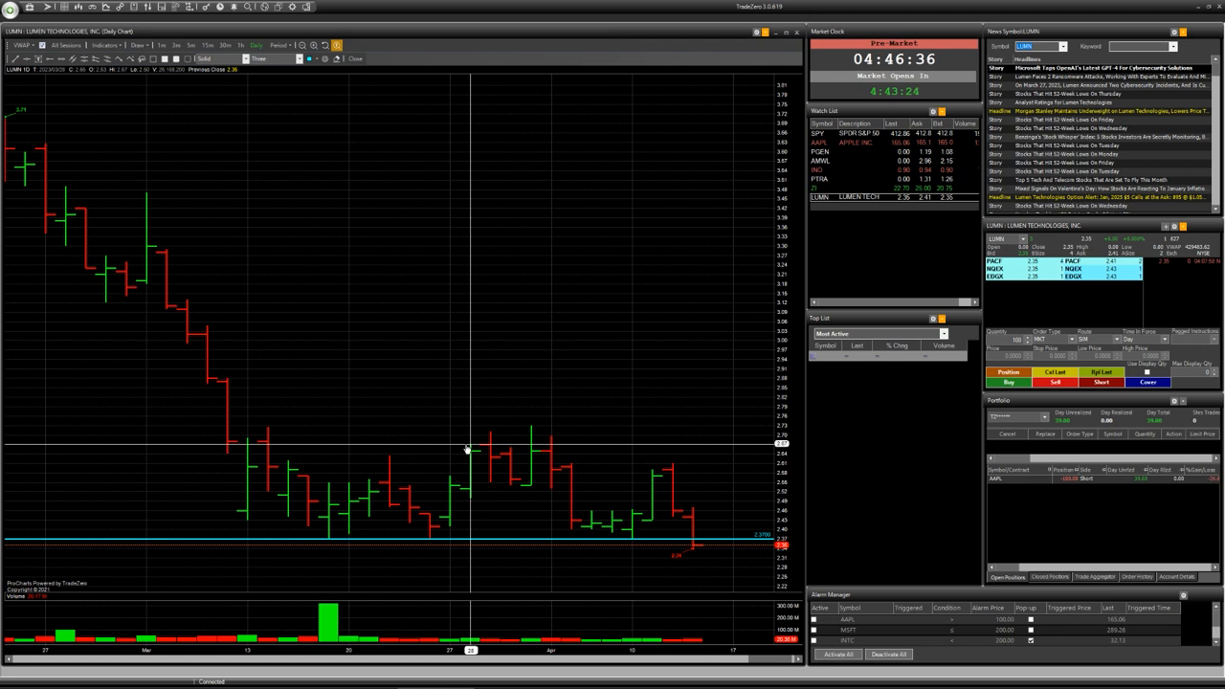
{"action": "mouse_move", "coordinate": [524, 459]}
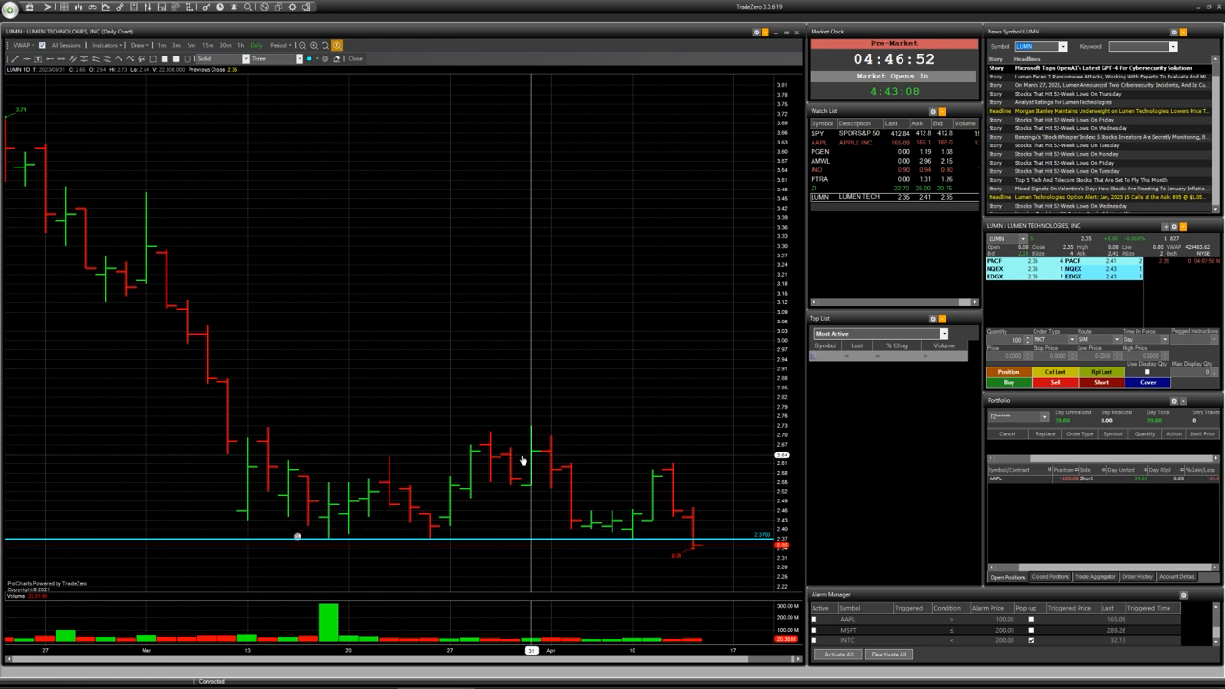
{"action": "mouse_move", "coordinate": [523, 460]}
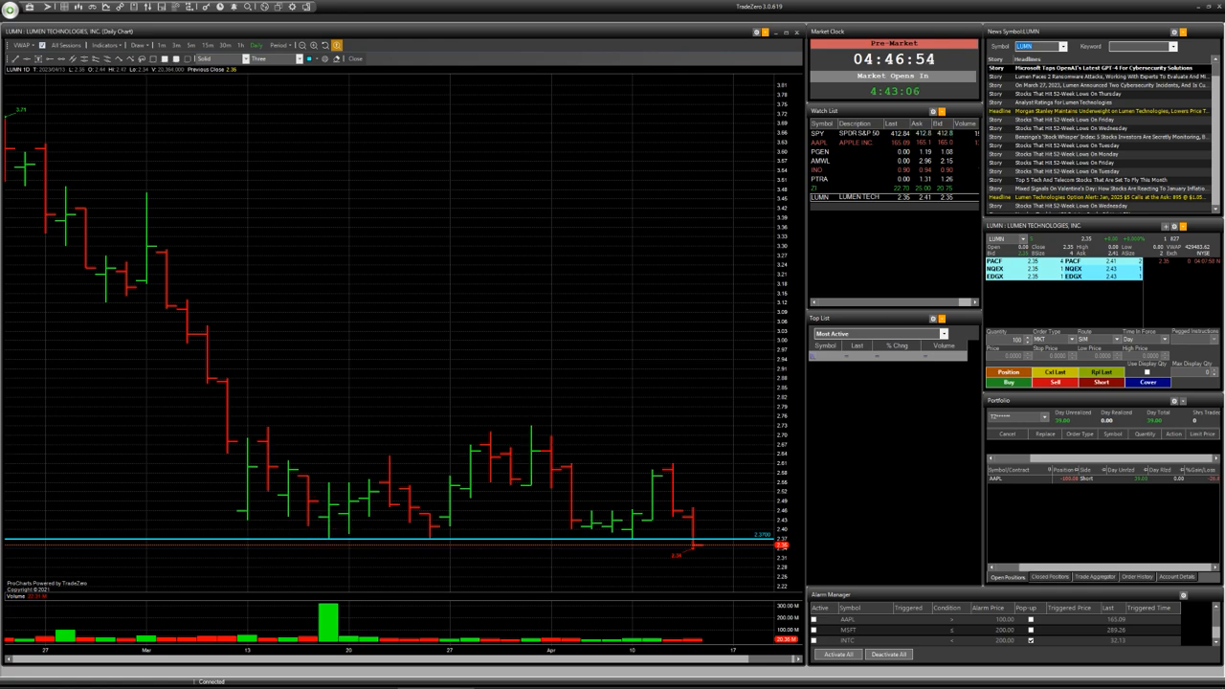